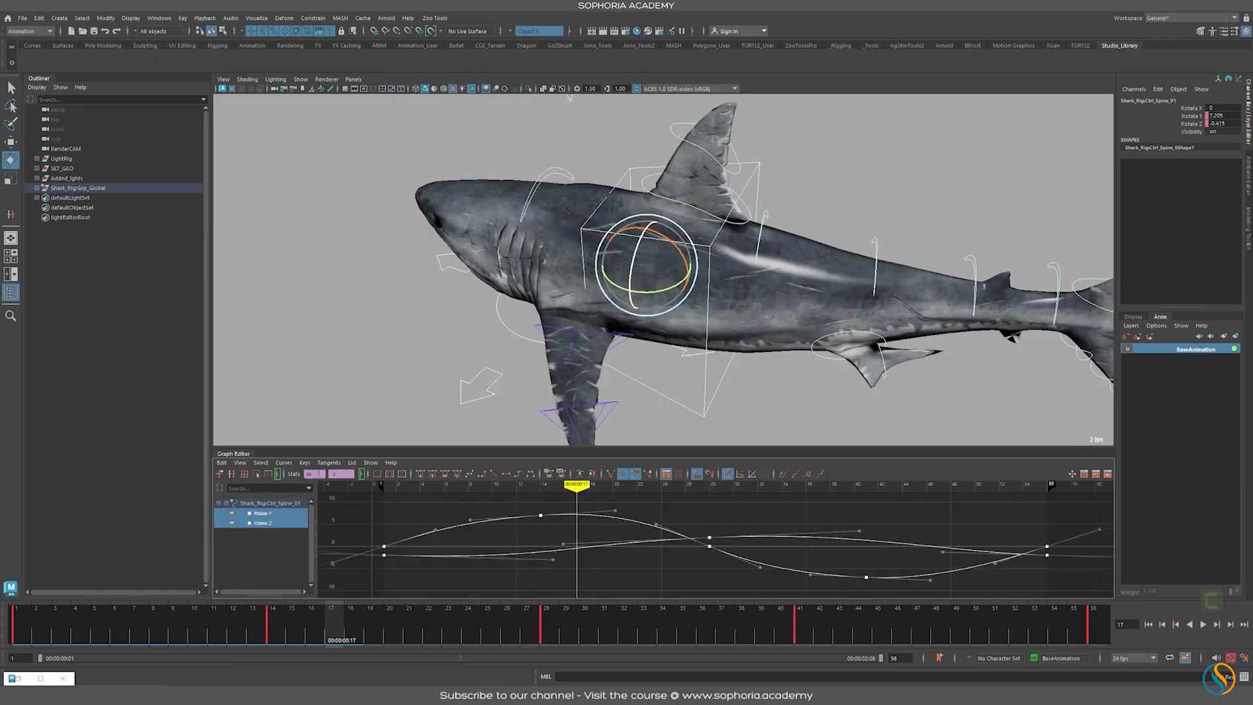
- Load the pectoral fin control's rotation curves and set Scale Keys value scale to 0.5
click(282, 463)
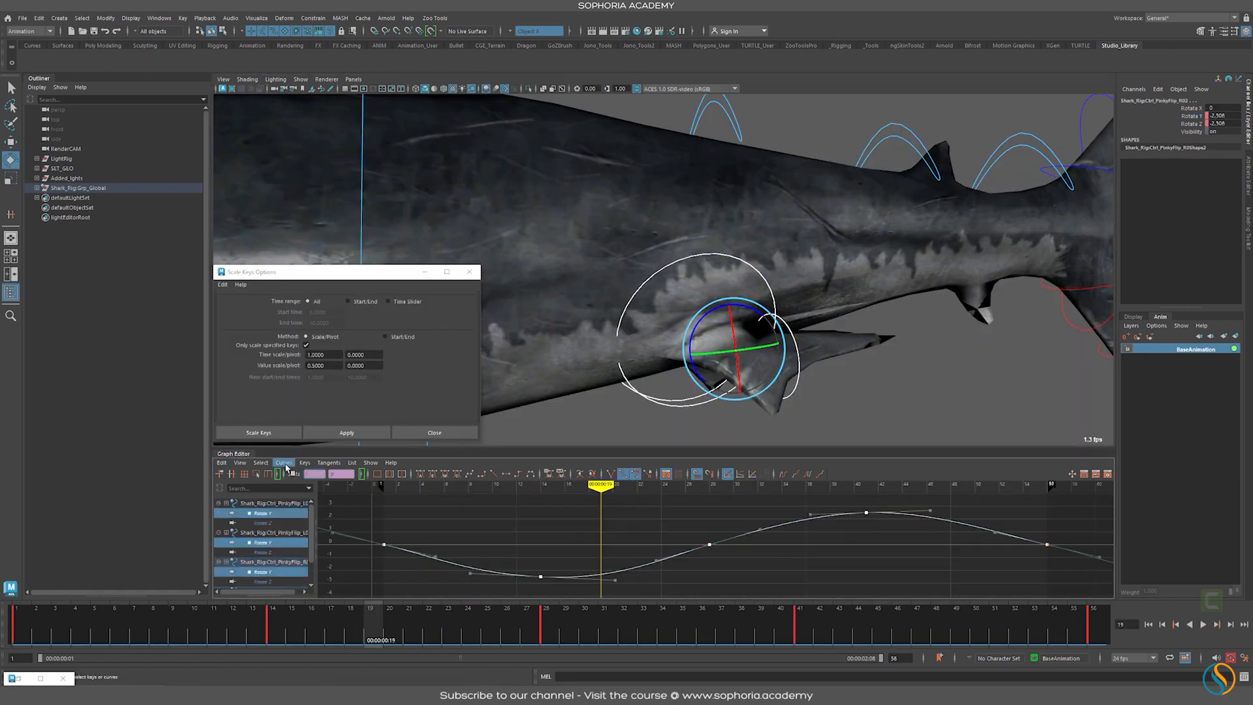